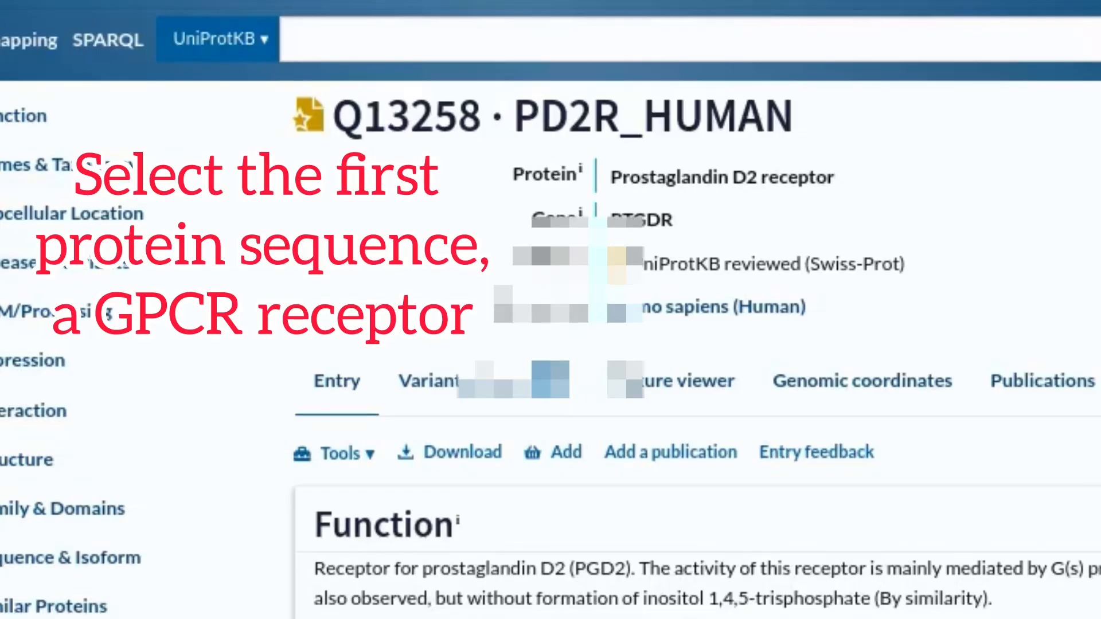
Locate the 'this Colab notebook' link in the google-deepmind/alphafold README
double_click(721, 176)
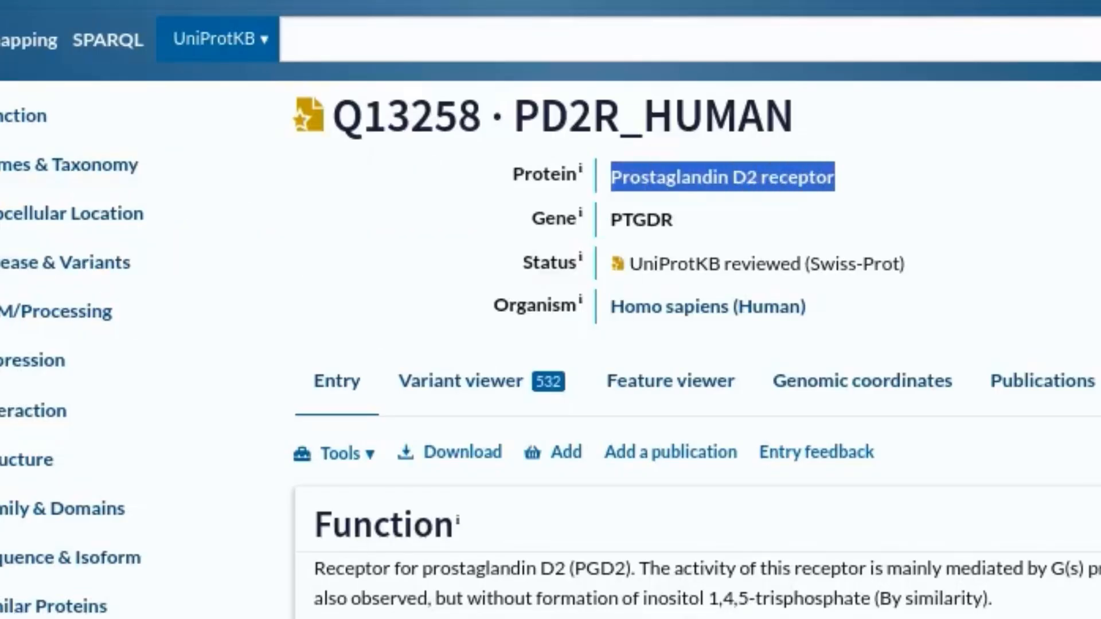
left_click(231, 12)
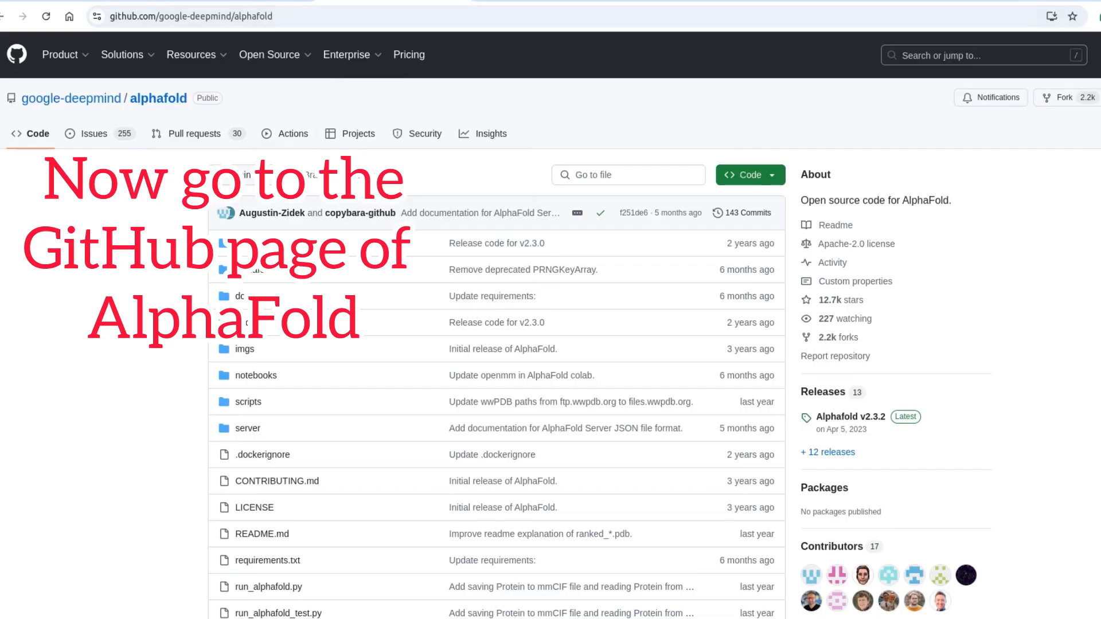
left_click(982, 55)
type("colab")
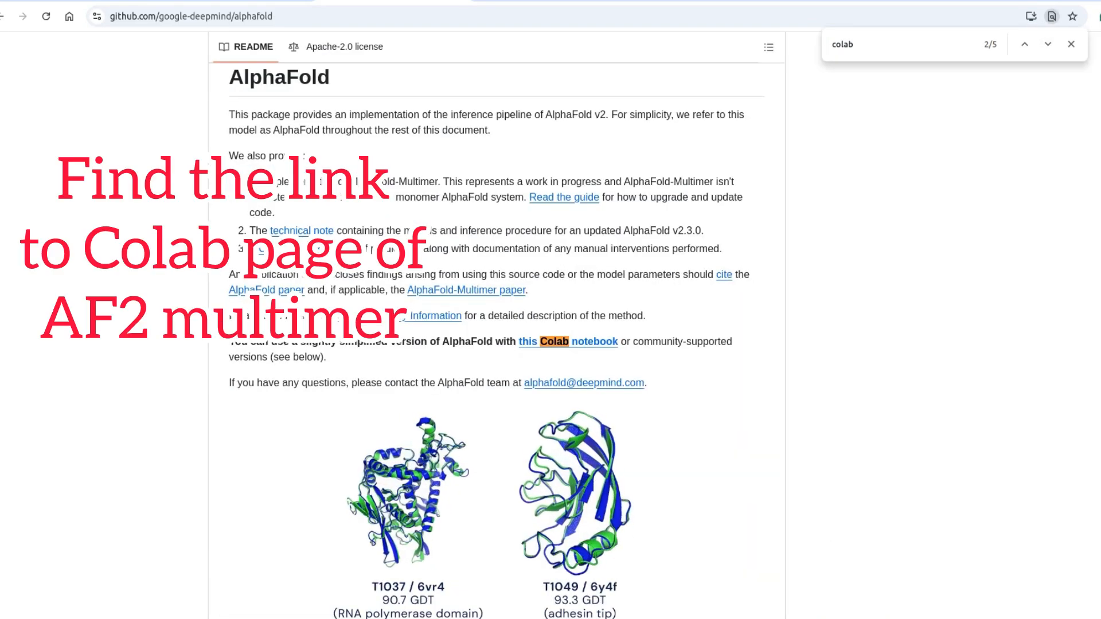
scroll("down", 3)
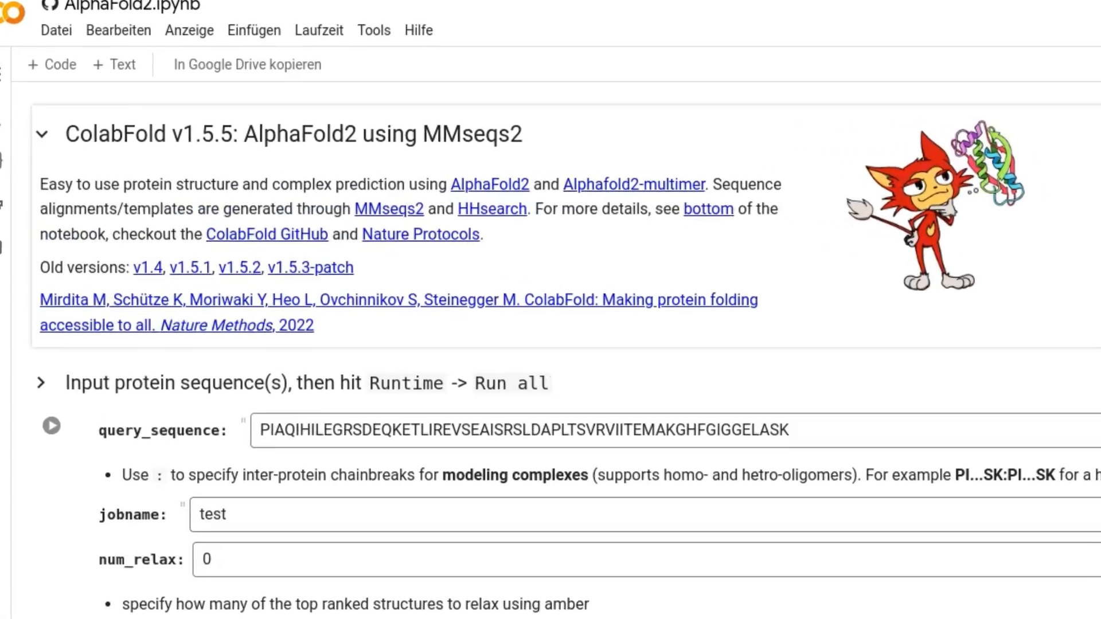
Scroll the ColabFold notebook down to the query_sequence field with its default example sequence
scroll("down", 3)
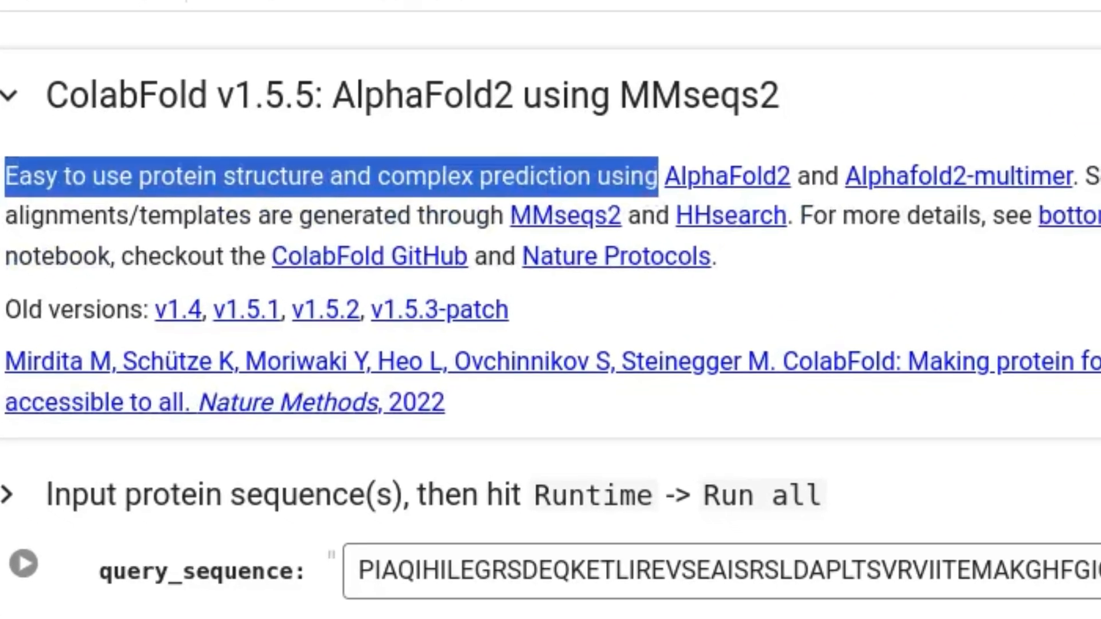
scroll("down", 3)
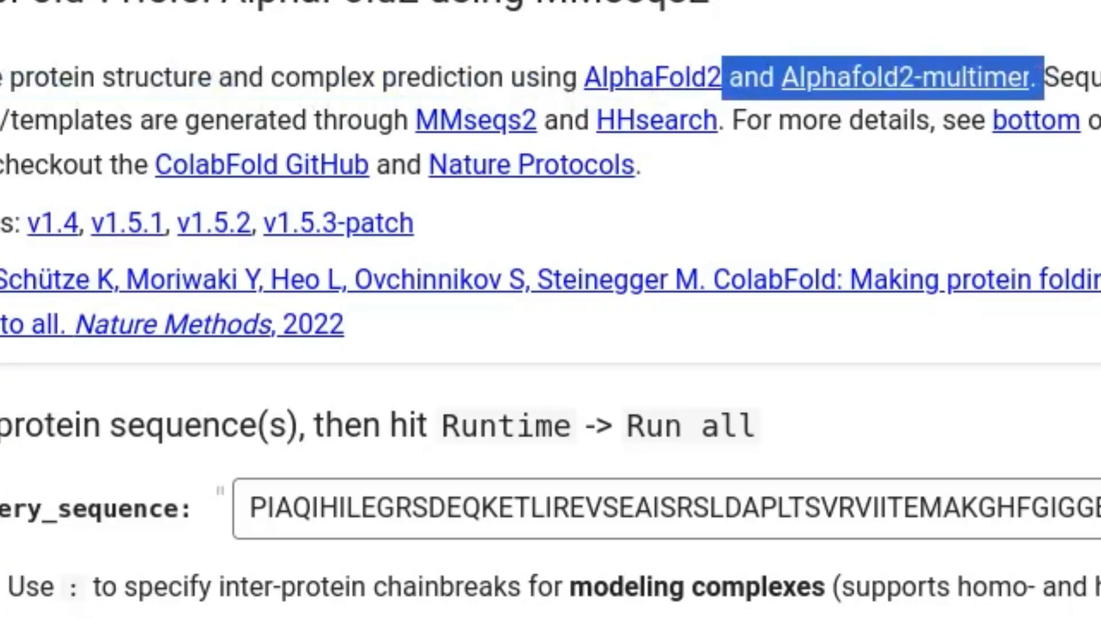
scroll("down", 3)
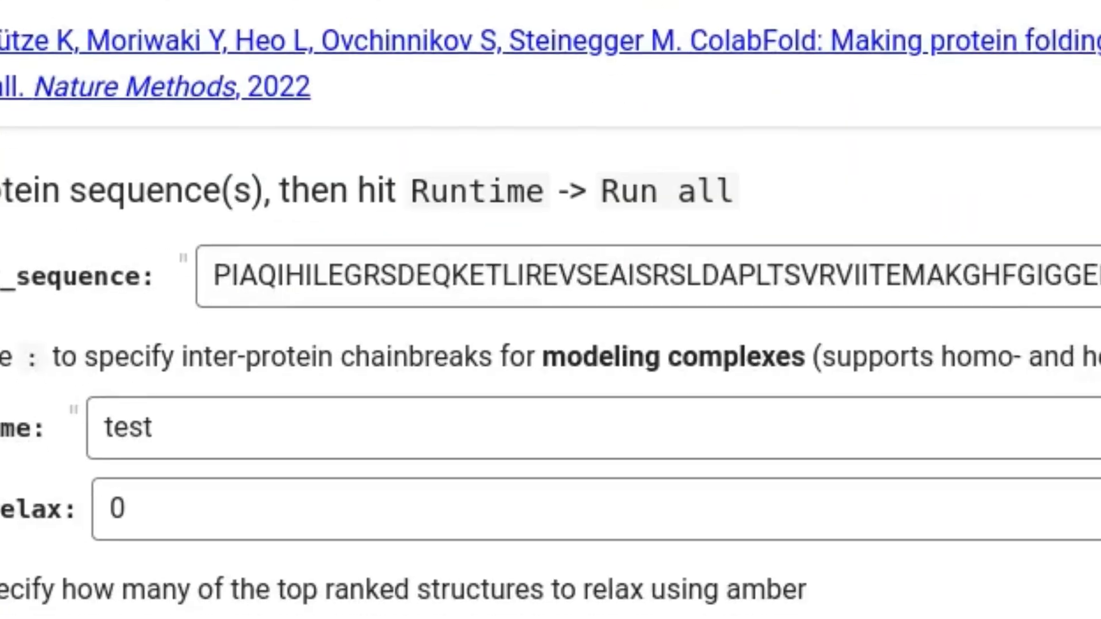
scroll("down", 3)
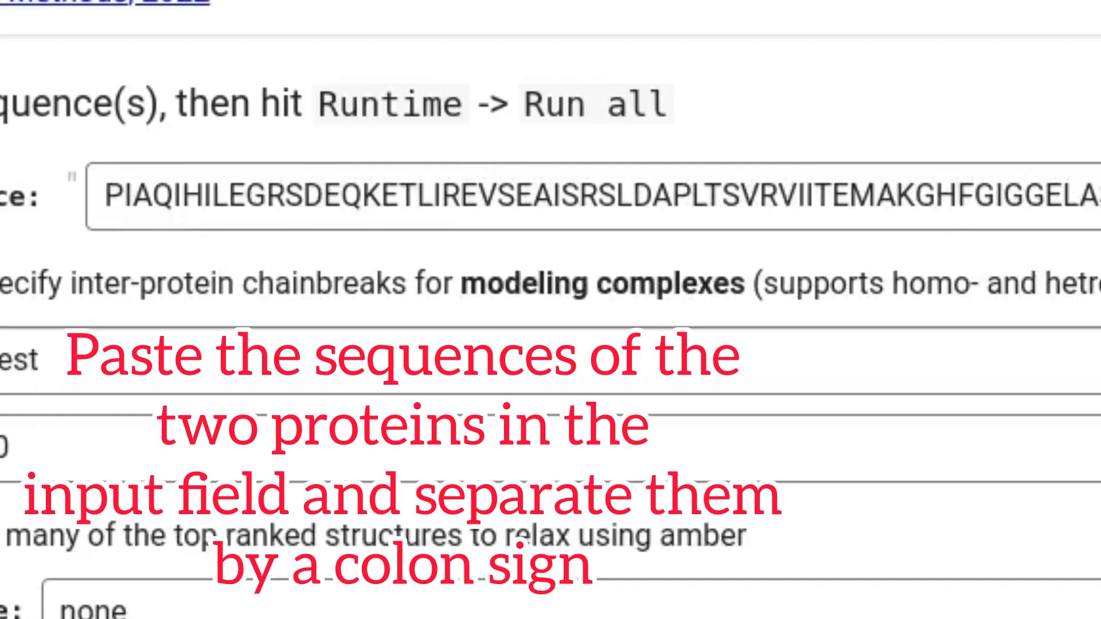
Copy the canonical Q13258-1 receptor sequence into query_sequence and add a ':' separator
double_click(576, 258)
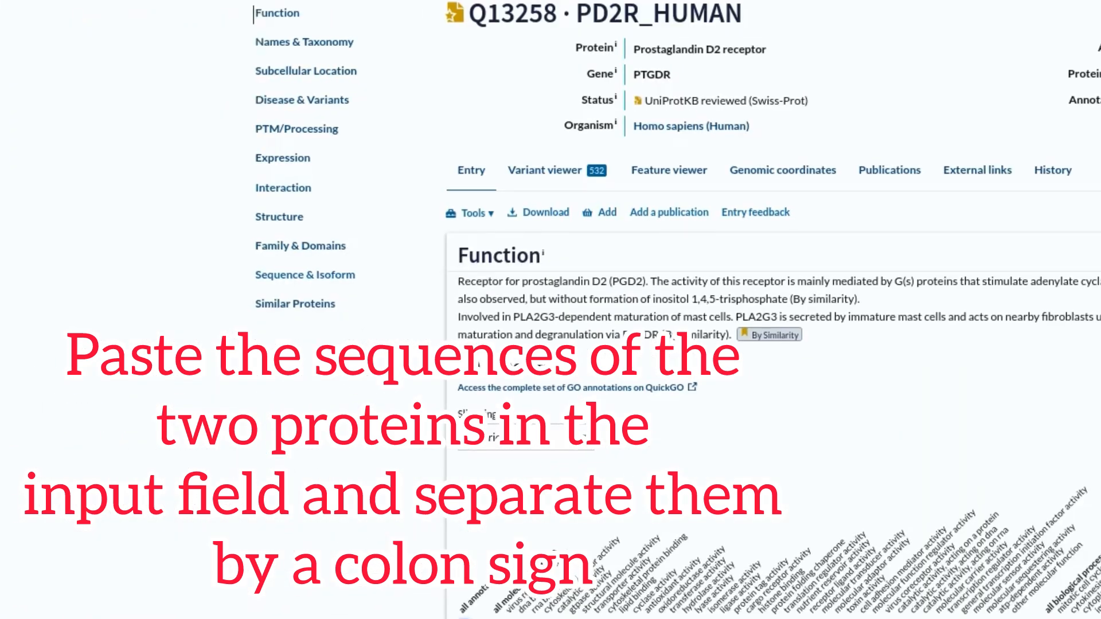
scroll("down", 3)
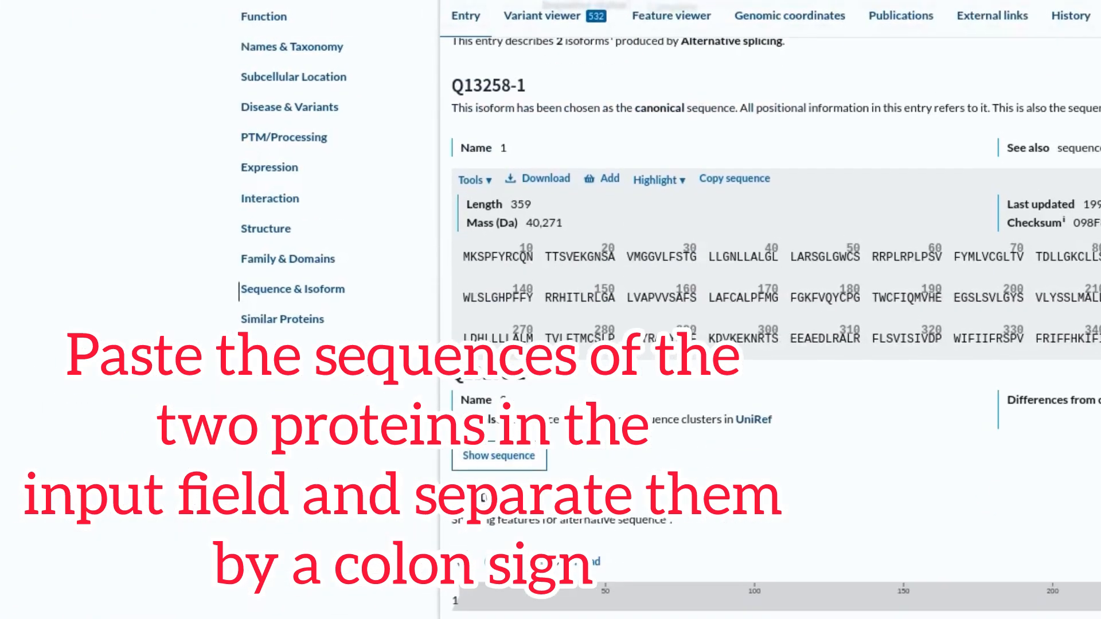
scroll("down", 3)
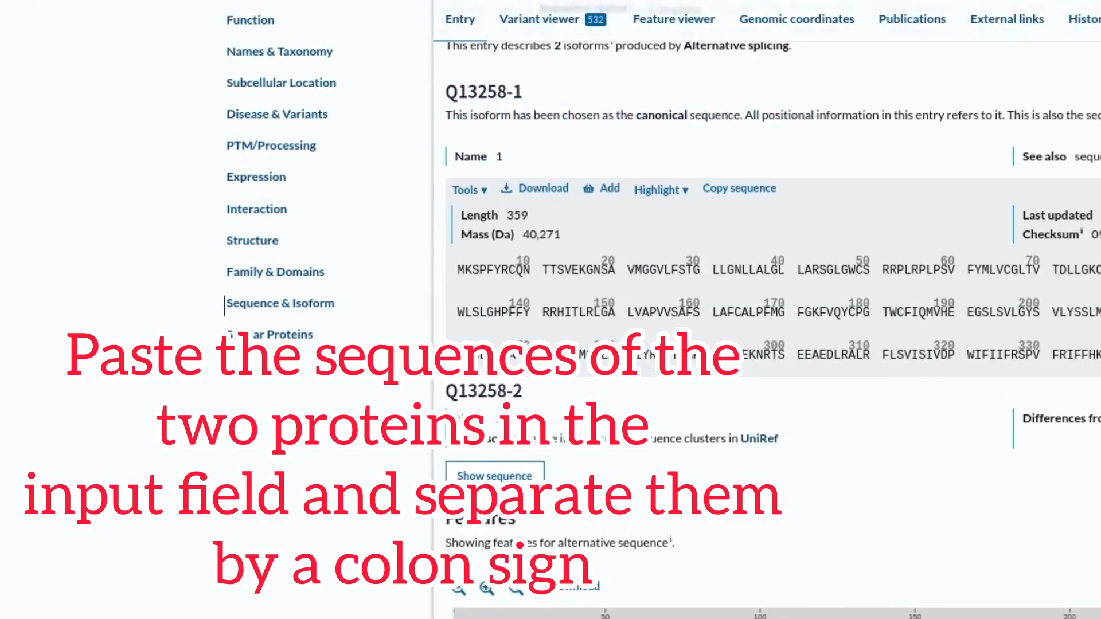
left_click(739, 188)
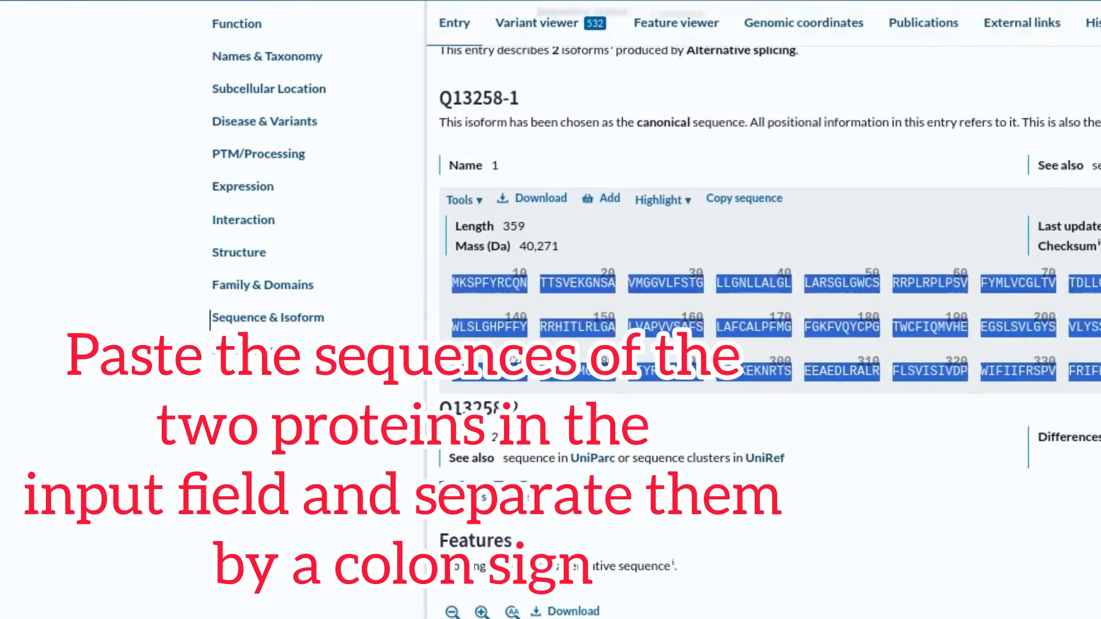
scroll("down", 3)
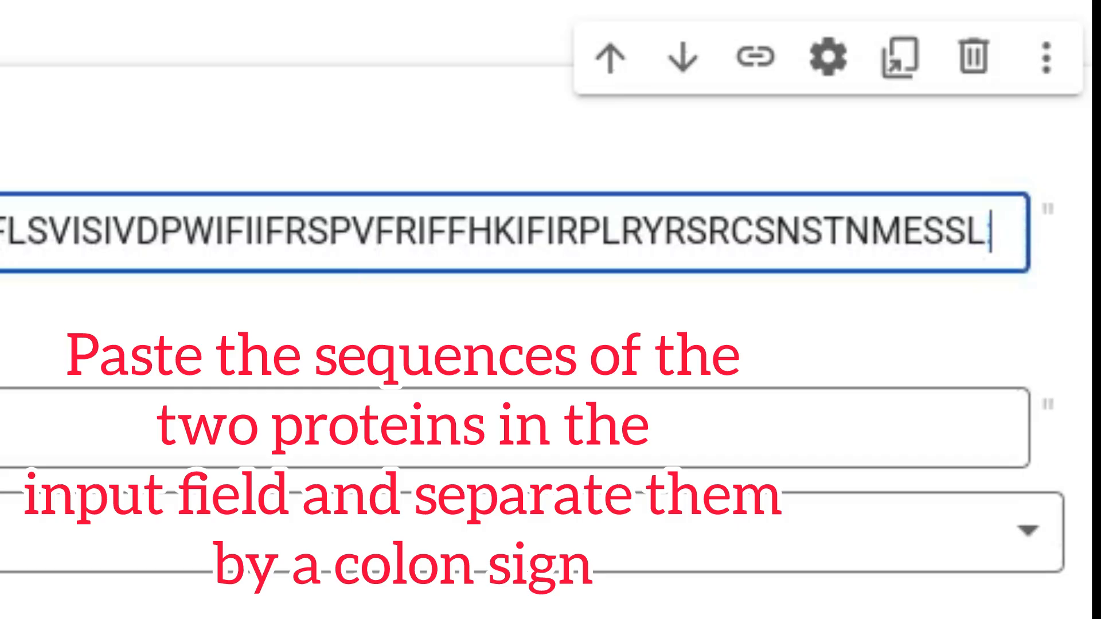
type(":")
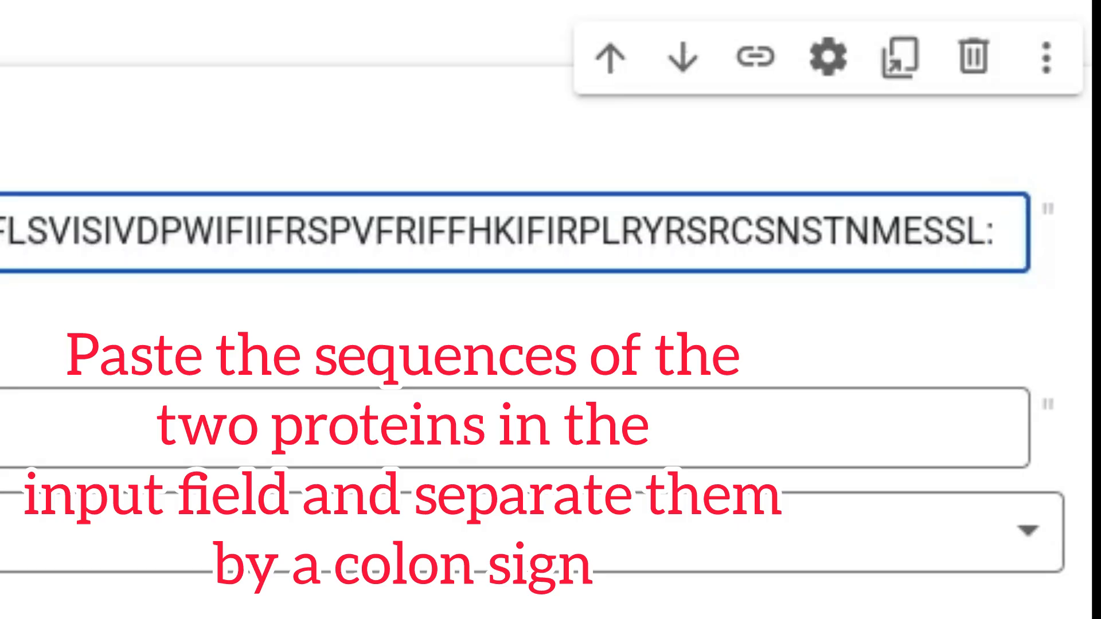
Find the G protein in UniProt and enter its sequence after the colon
double_click(982, 239)
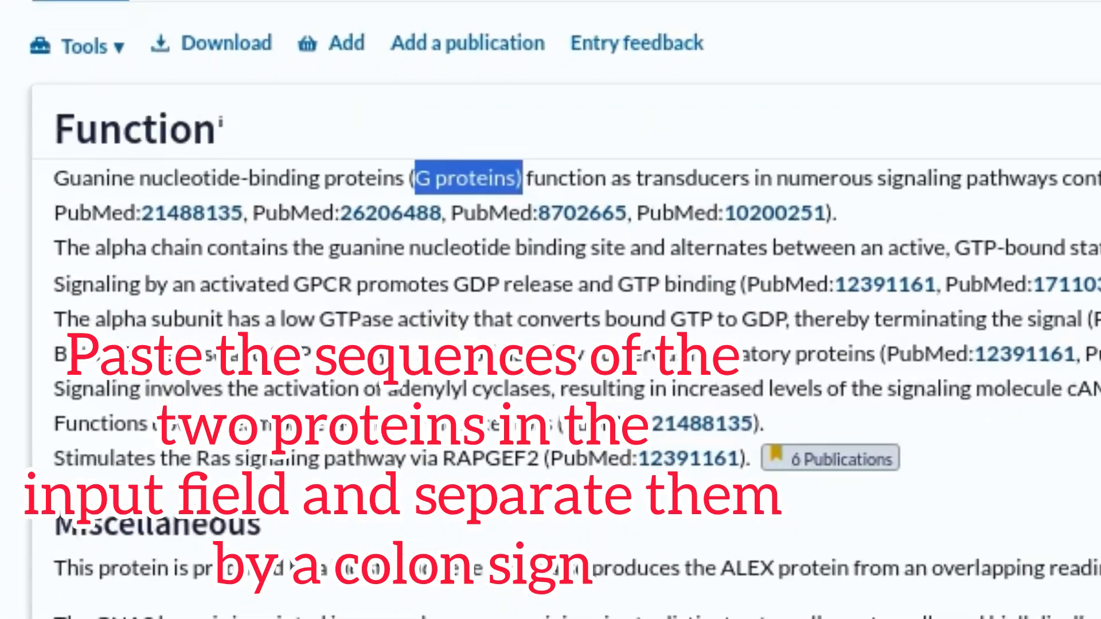
scroll("down", 3)
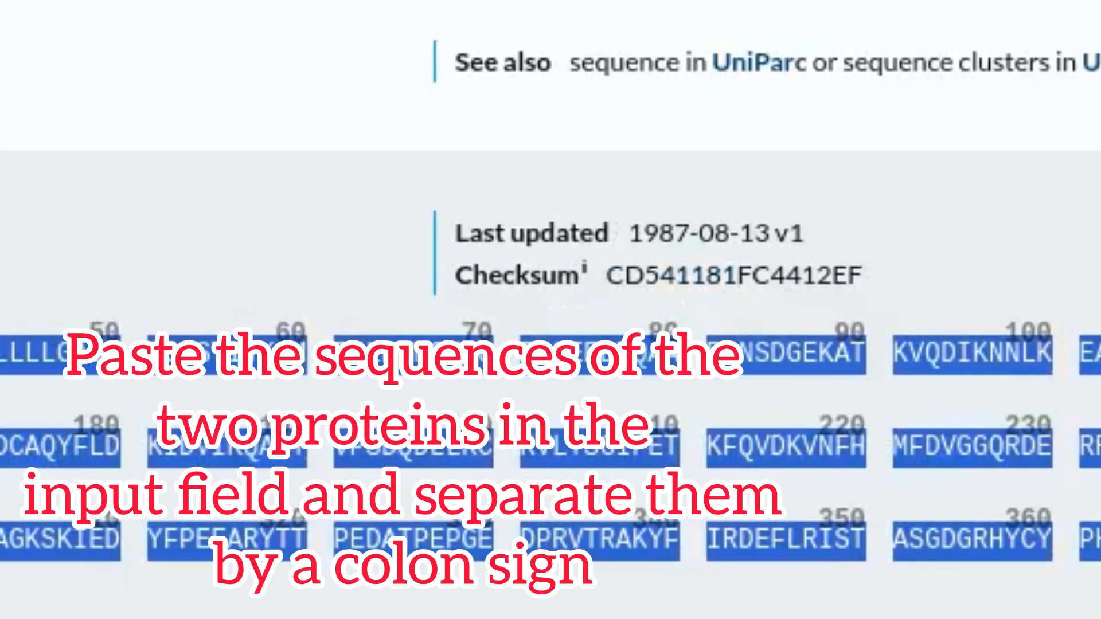
scroll("down", 3)
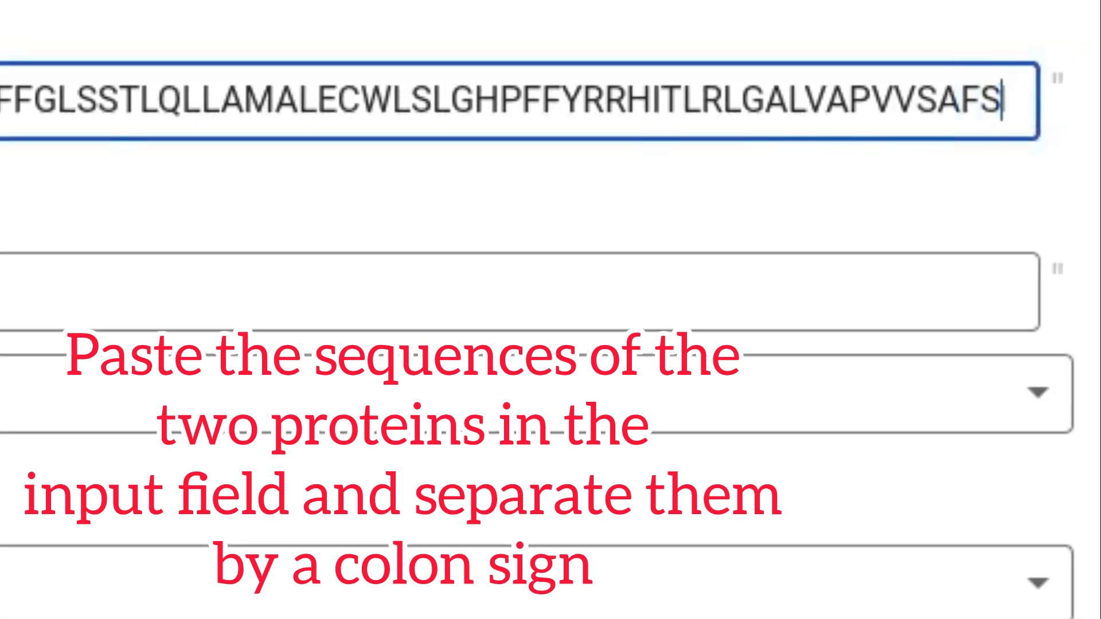
type("LAFCALPFMGFGKFVQYCP")
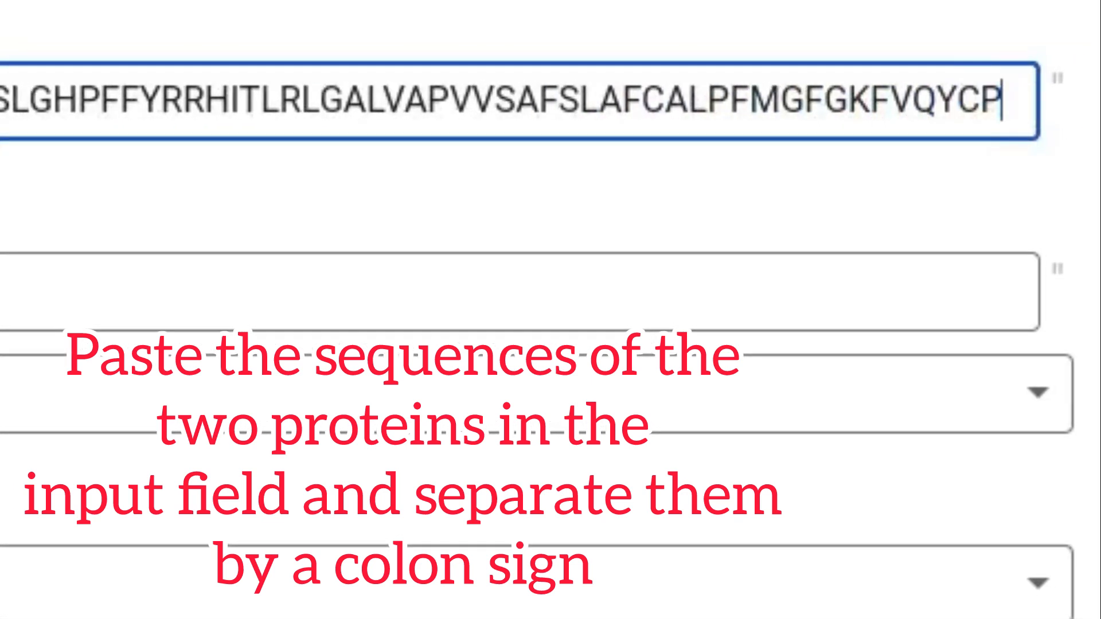
type("RFLSVISIVDPWIFIIFRSPVFRIFFHKIFIRPLRYRSRCSNSTNMESSL")
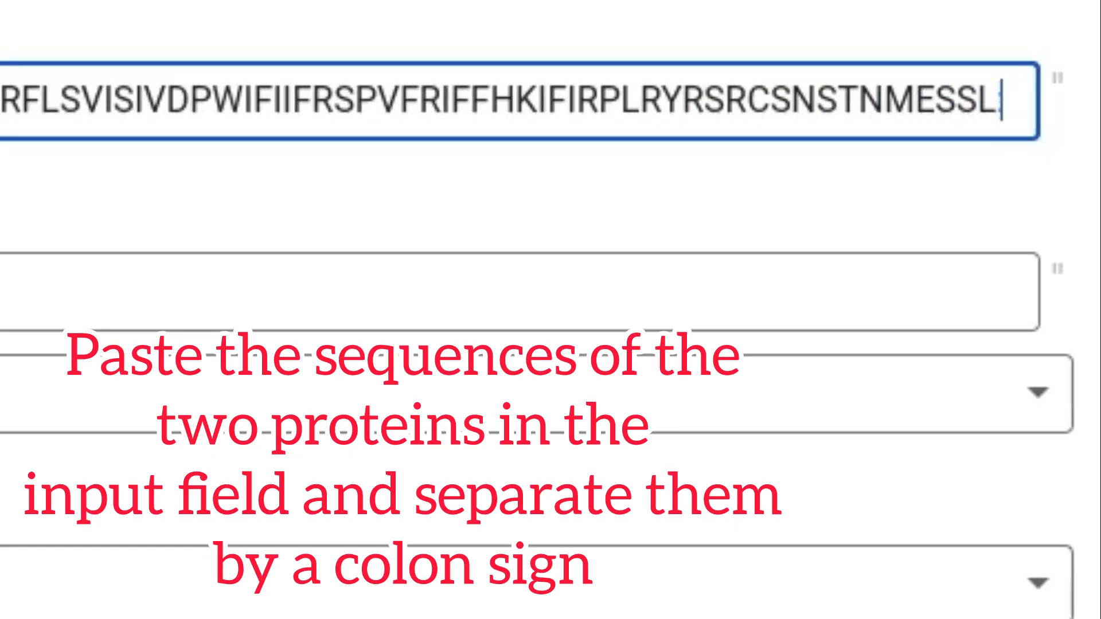
type("ISTASGDGRHYCYPHFTCAVDTENIRRVFNDCRDIIQRMHLRQYELL")
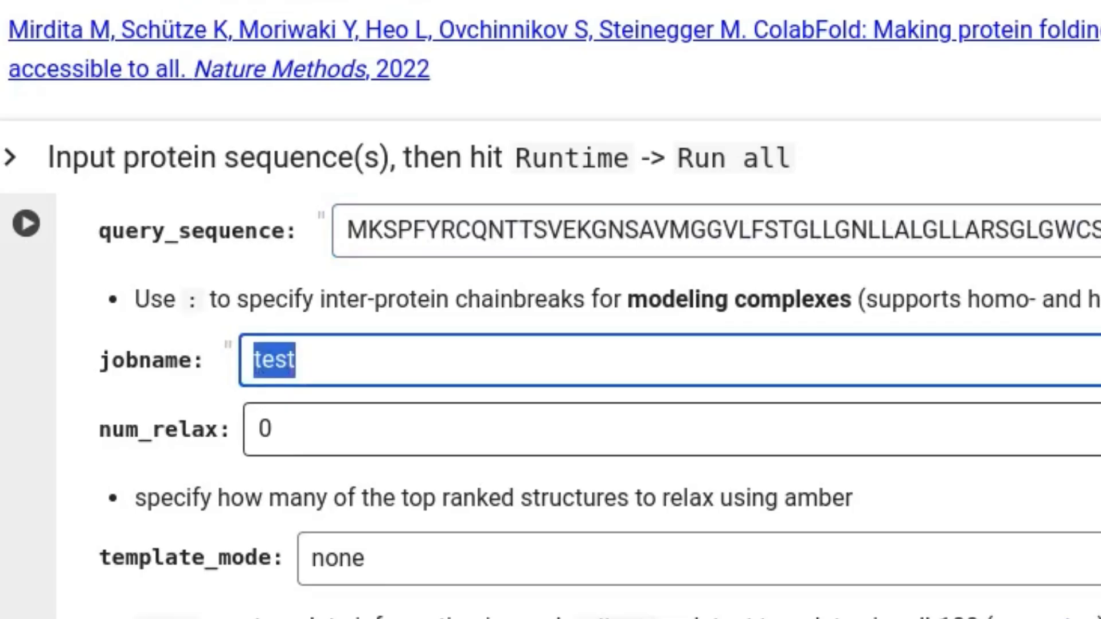
Set the jobname field to DP_GS
type("DP2")
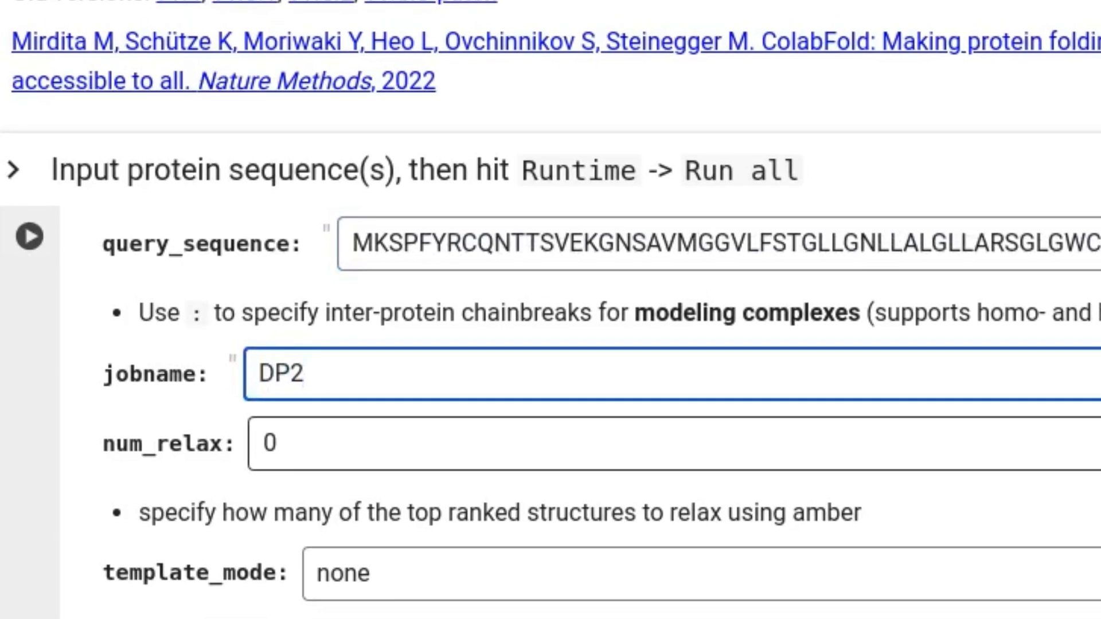
type("_G")
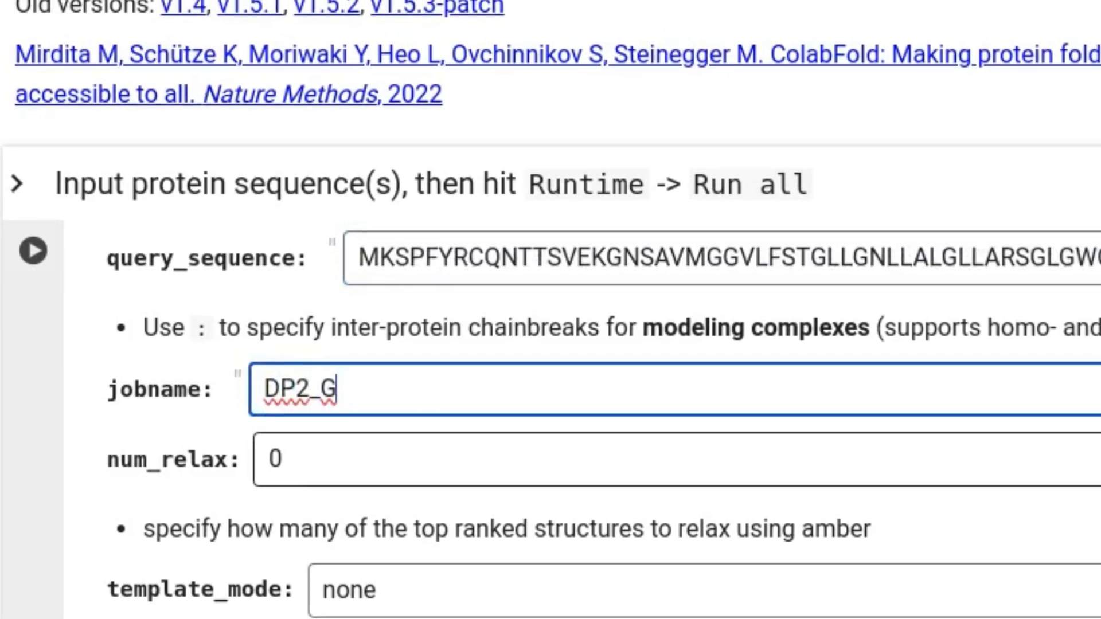
scroll("up", 3)
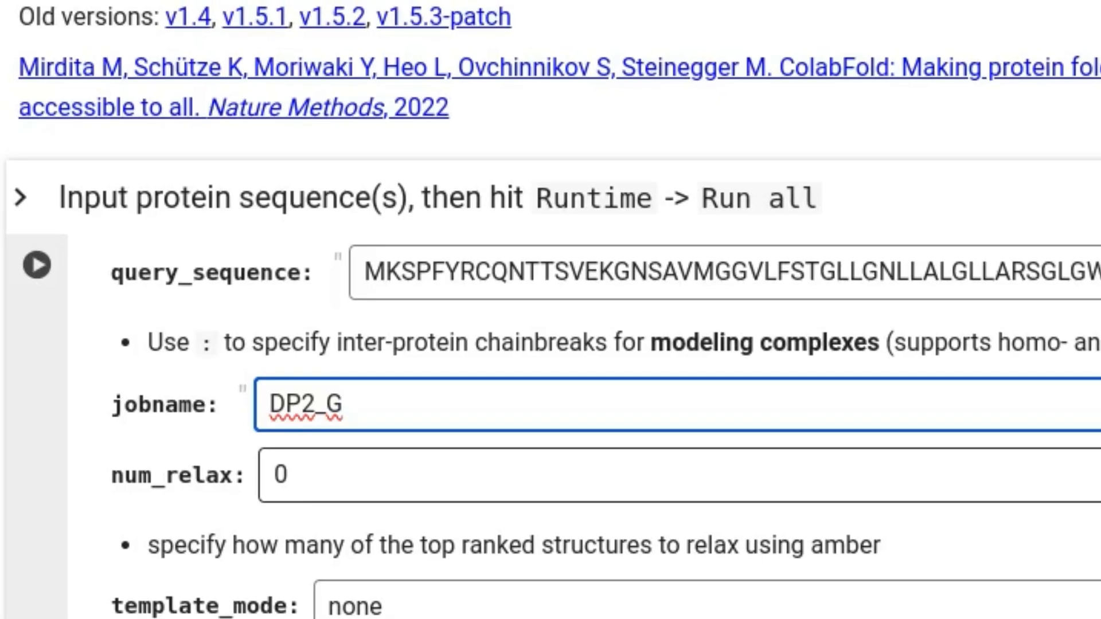
type("S")
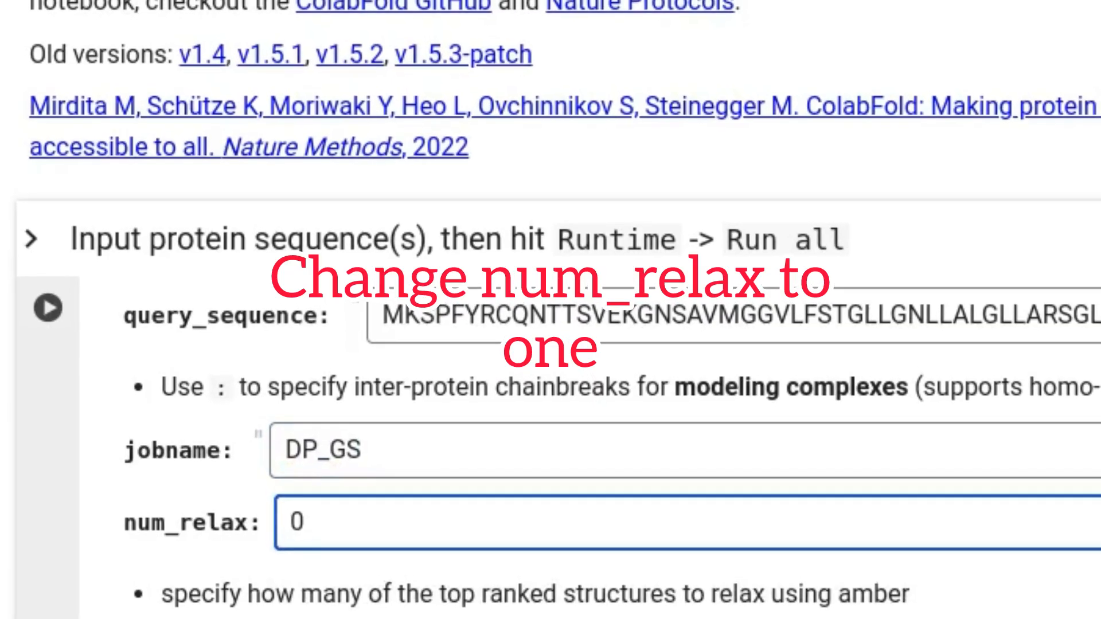
scroll("down", 3)
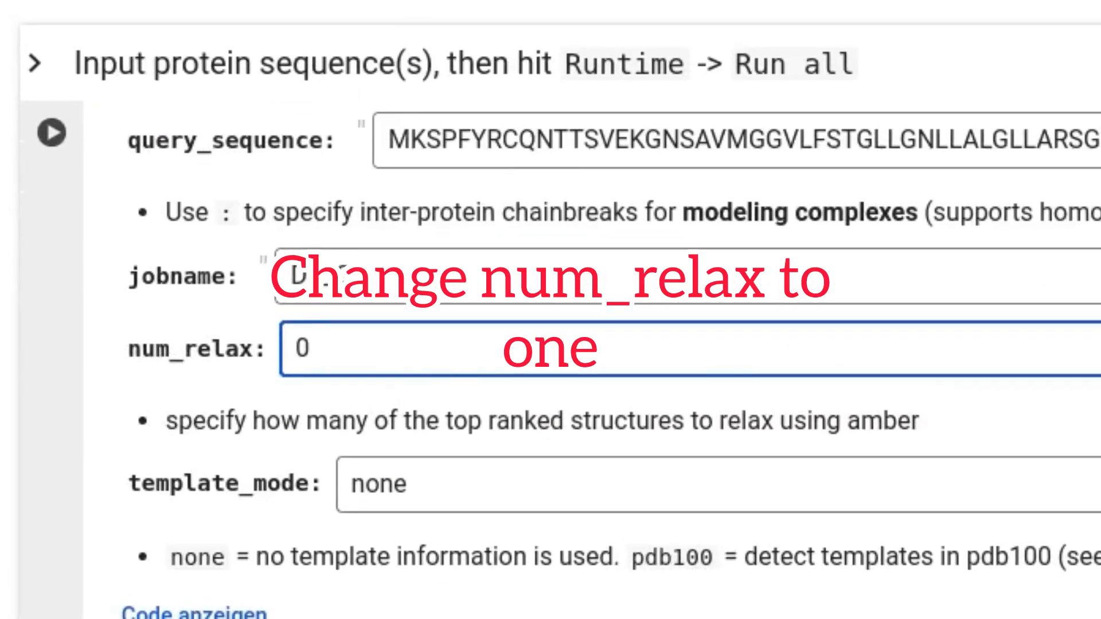
scroll("down", 3)
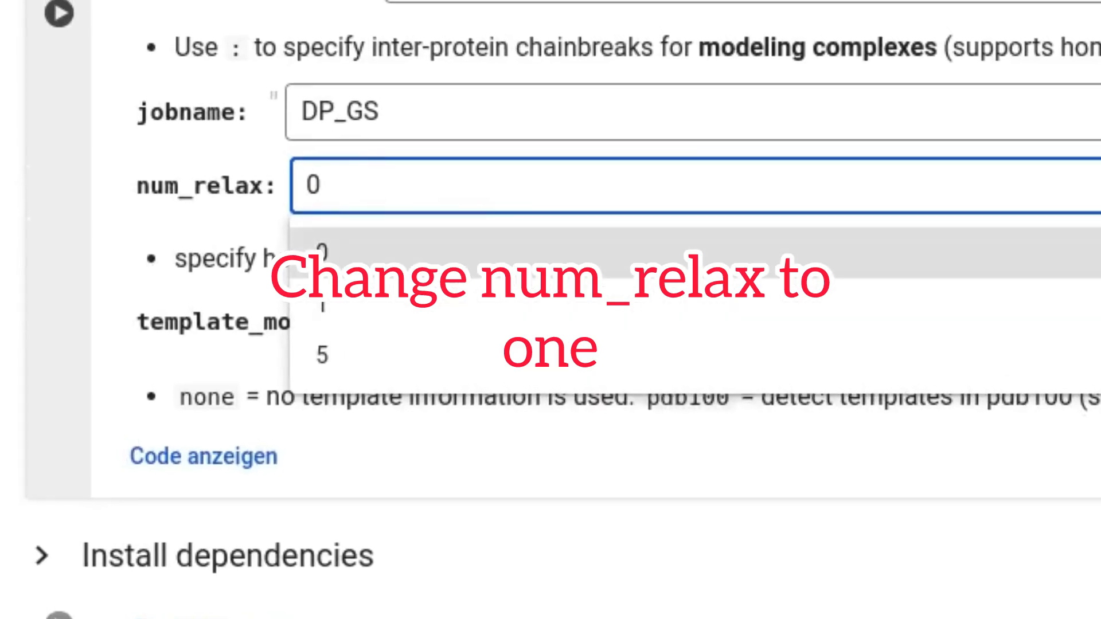
scroll("down", 3)
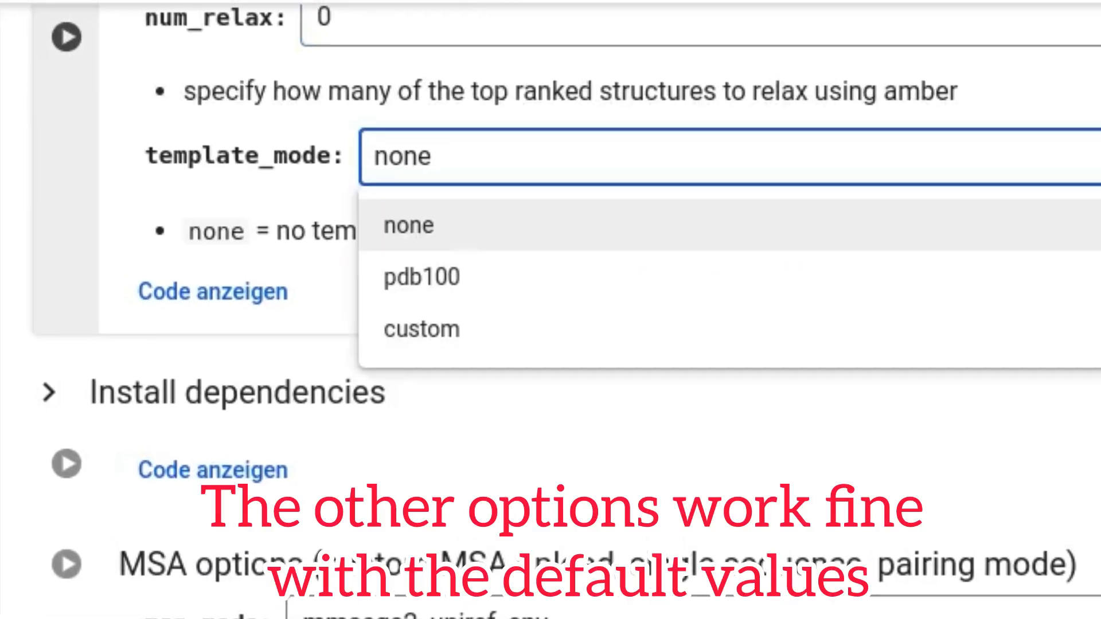
left_click(408, 226)
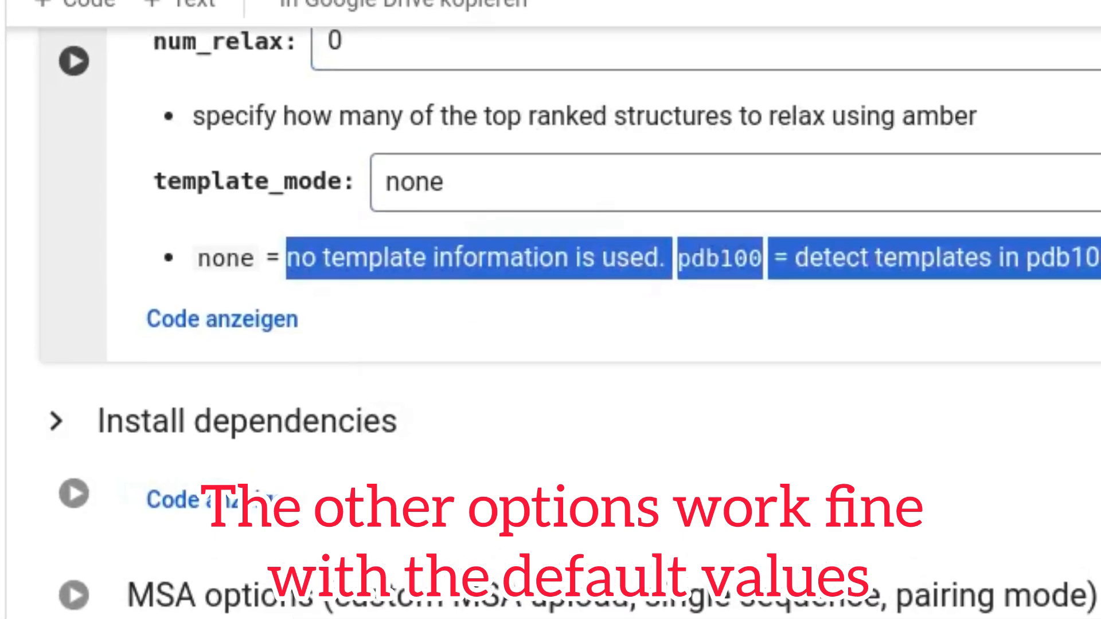
scroll("down", 3)
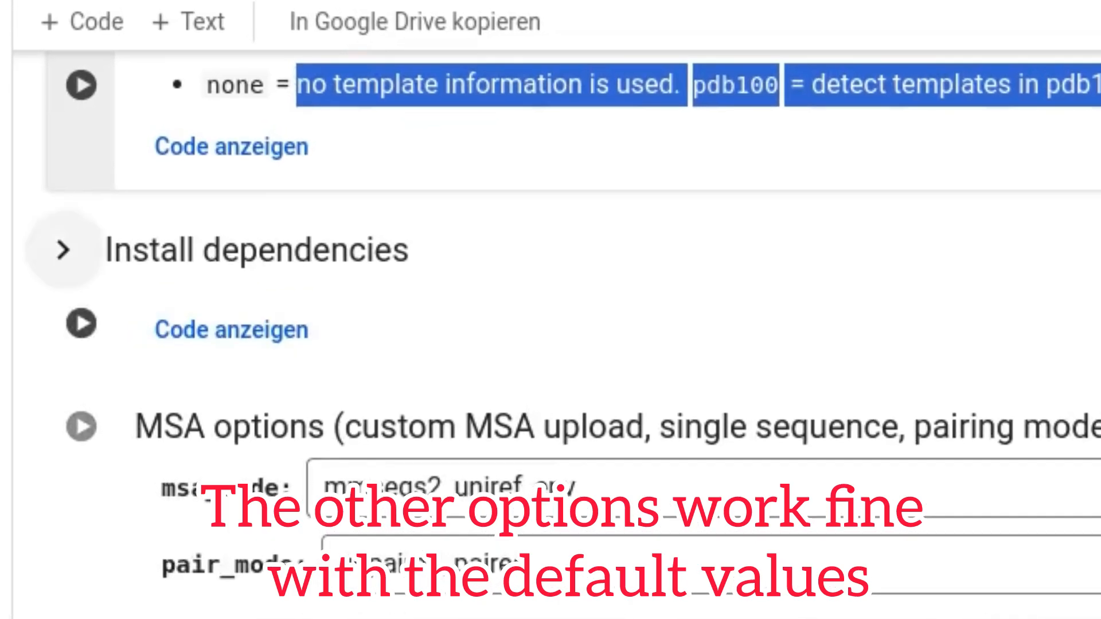
scroll("down", 3)
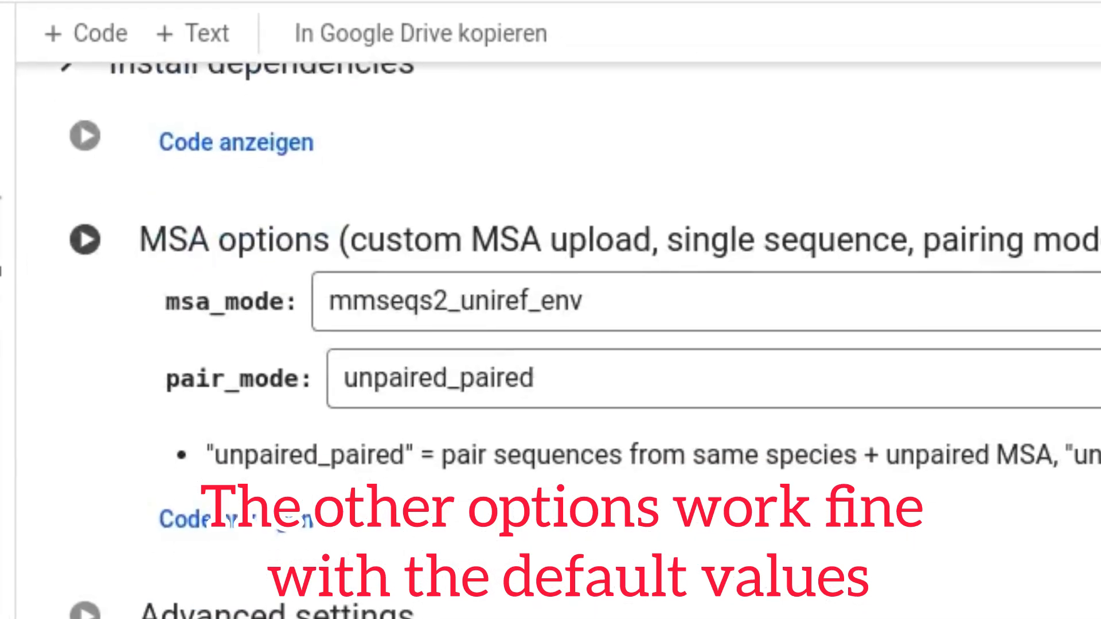
scroll("down", 3)
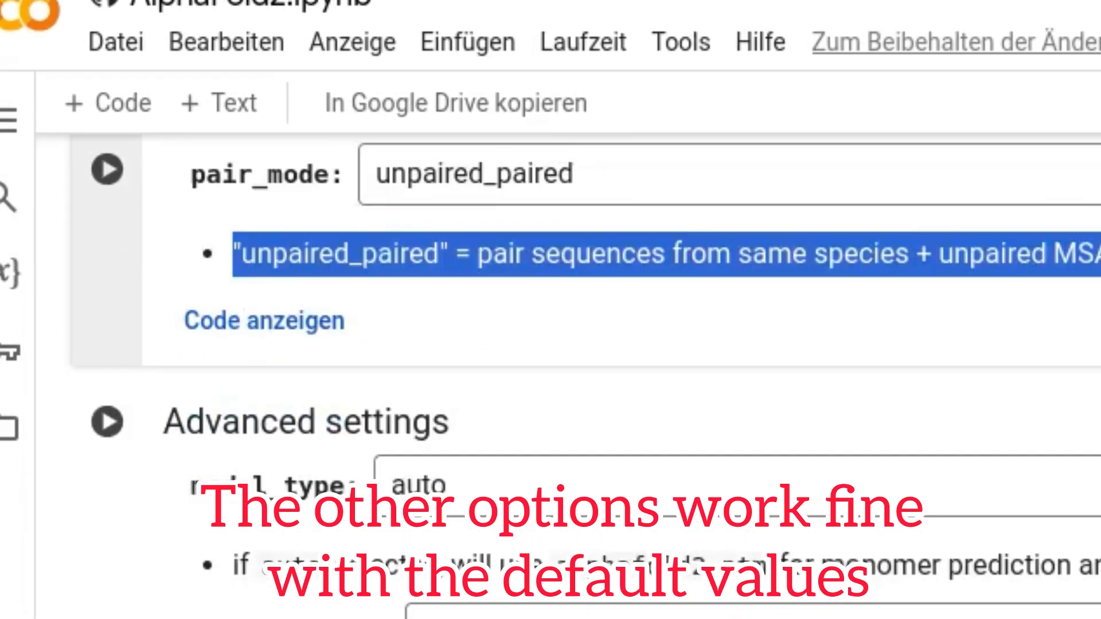
scroll("down", 3)
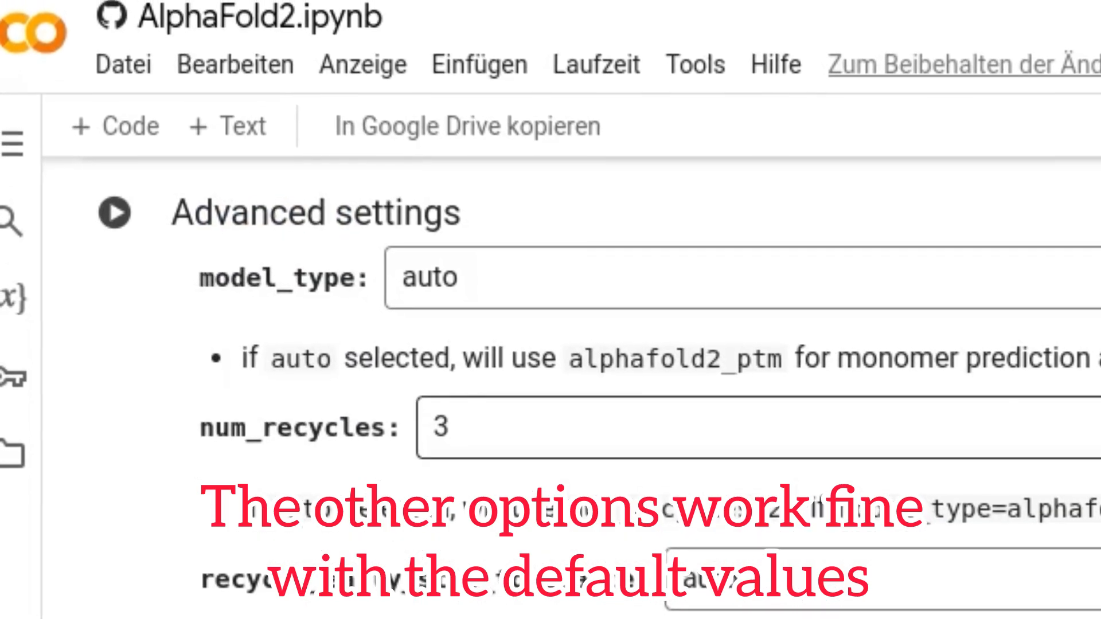
scroll("down", 3)
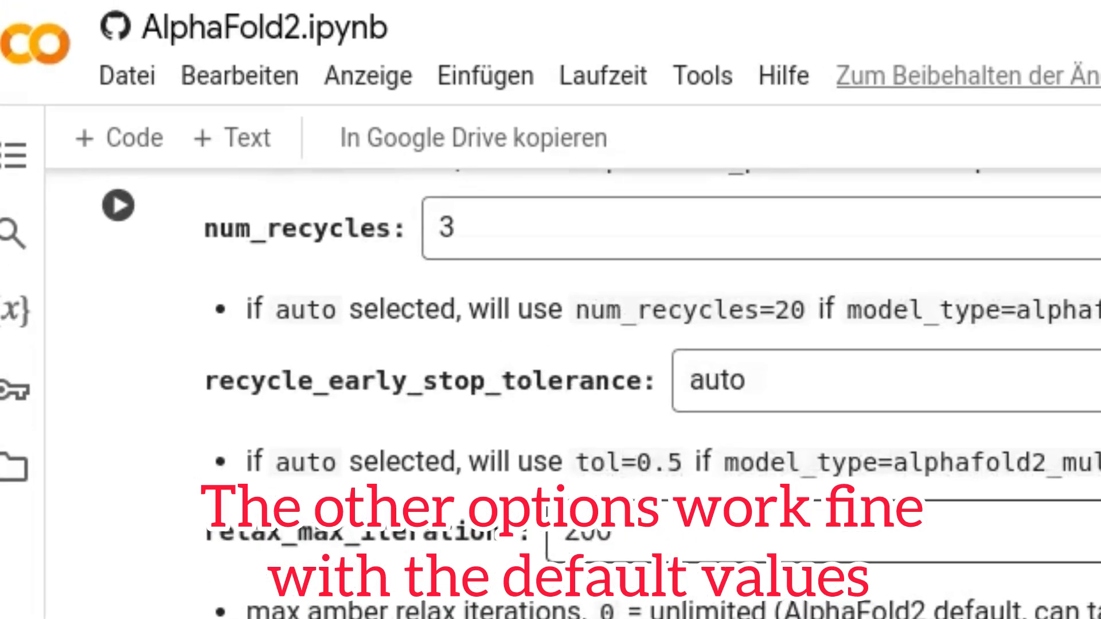
scroll("down", 3)
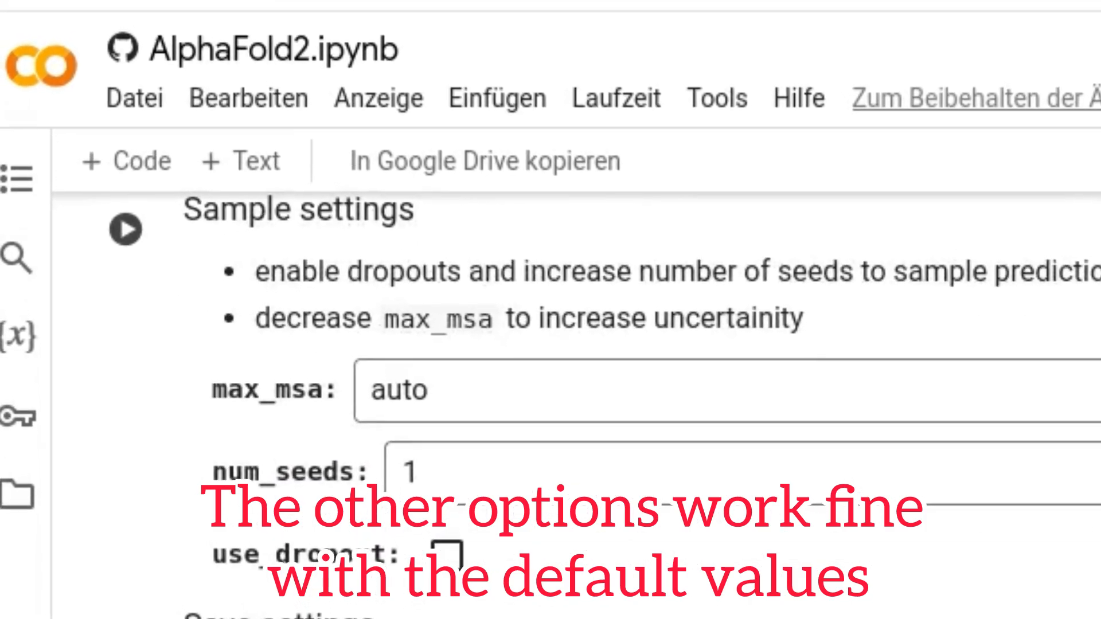
scroll("down", 3)
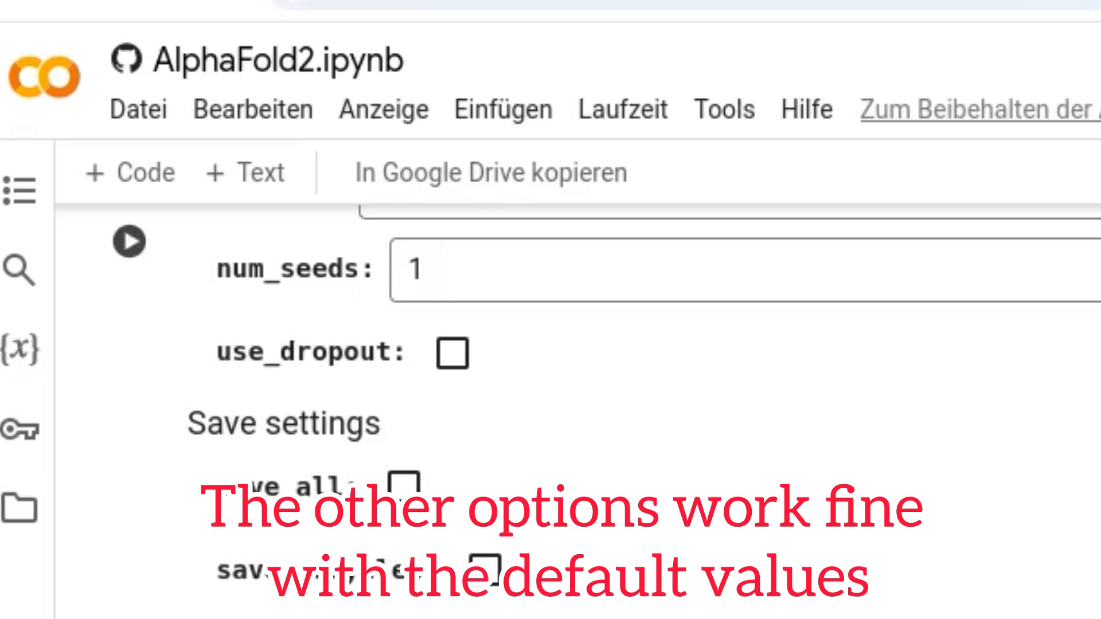
scroll("down", 3)
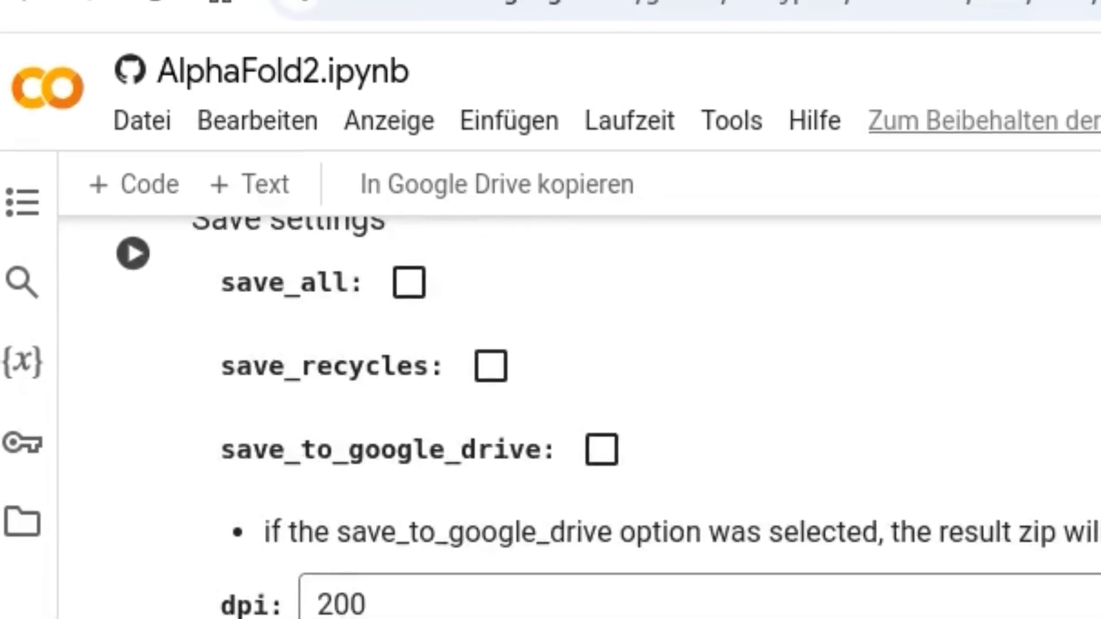
scroll("up", 3)
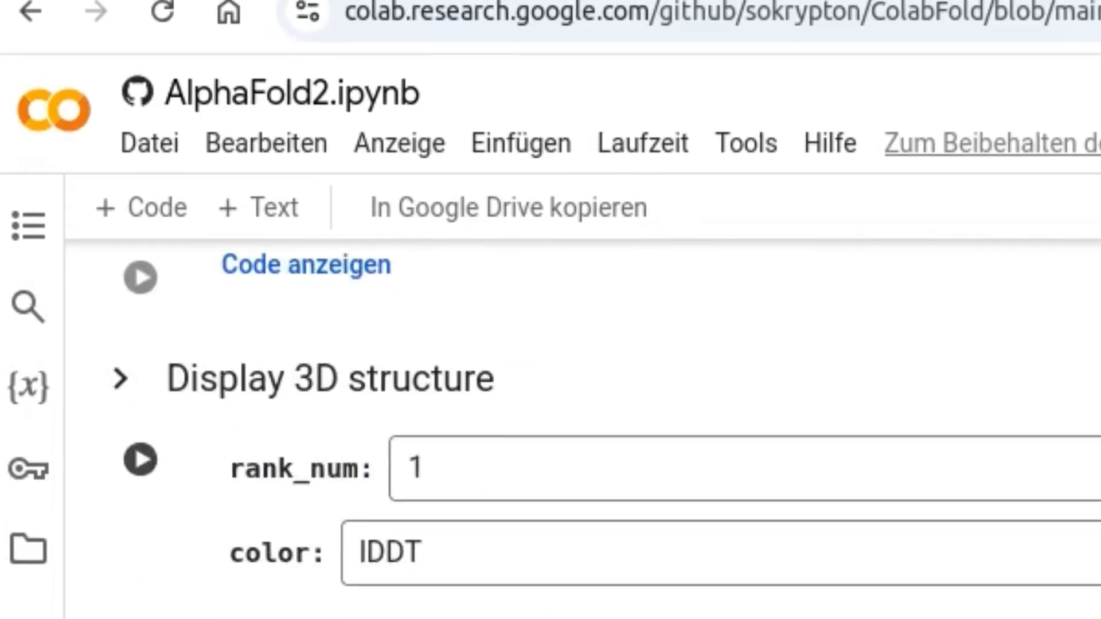
scroll("down", 3)
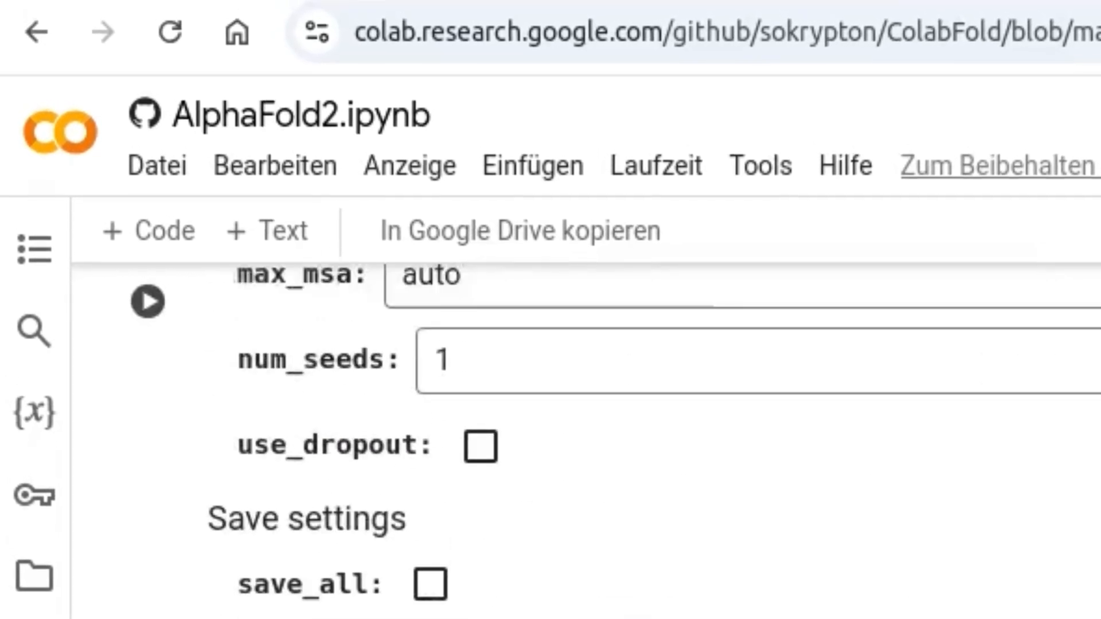
scroll("up", 3)
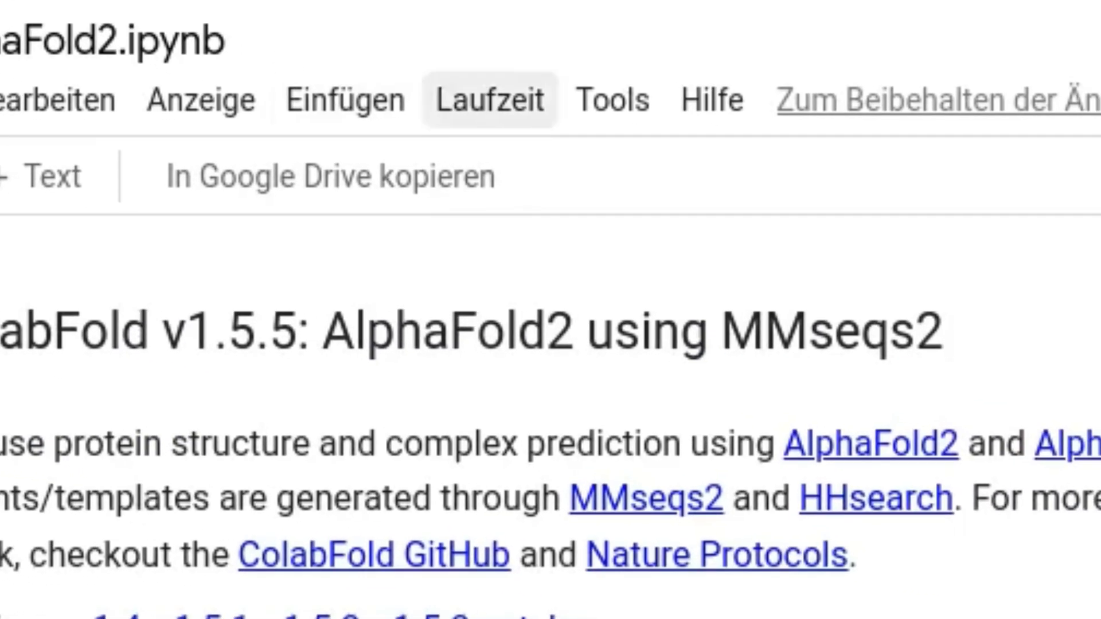
Run all cells from the Runtime menu and scroll to the prediction output
left_click(490, 99)
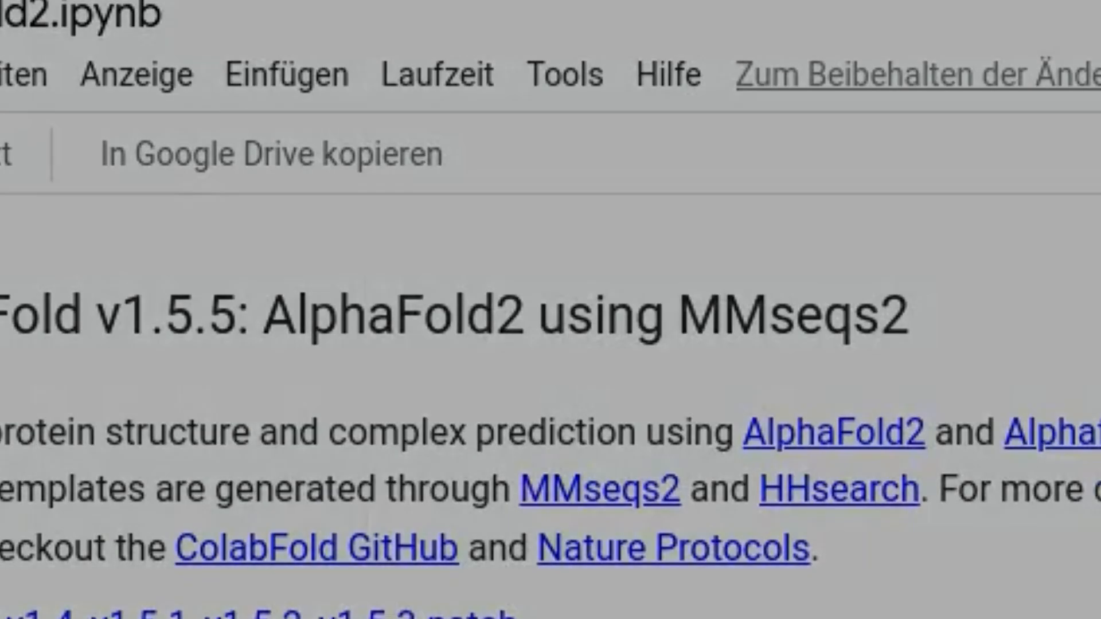
scroll("down", 3)
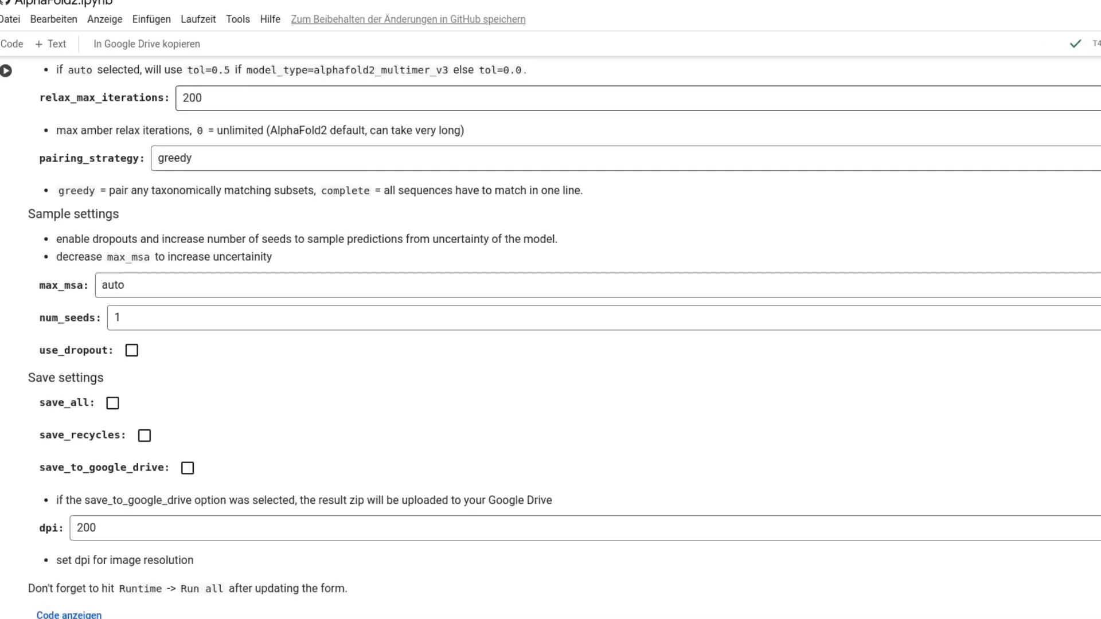
scroll("down", 3)
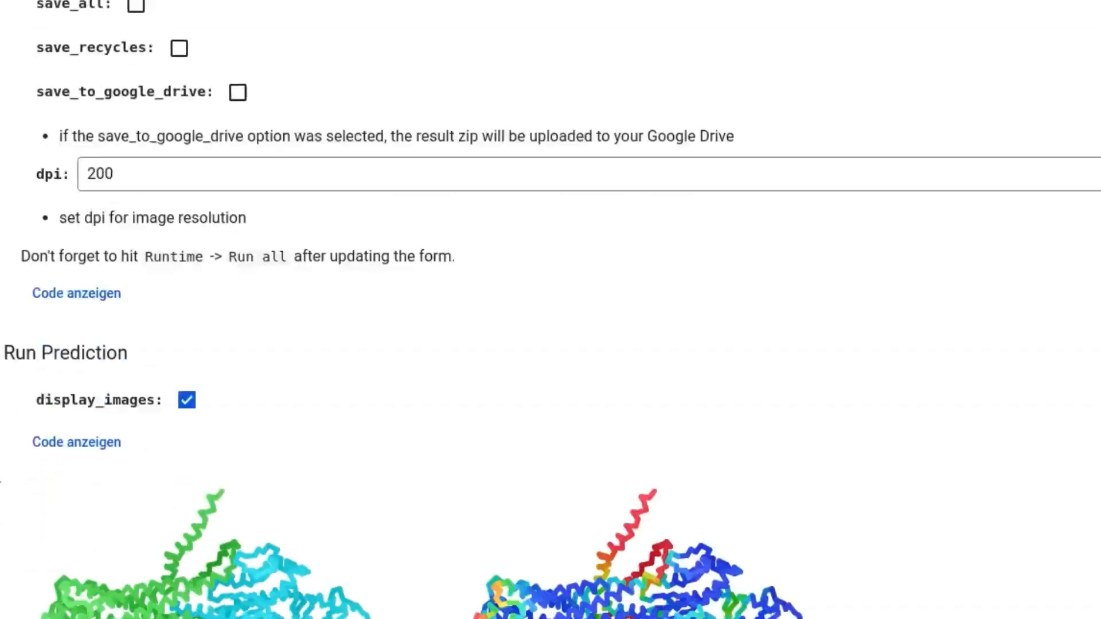
scroll("down", 3)
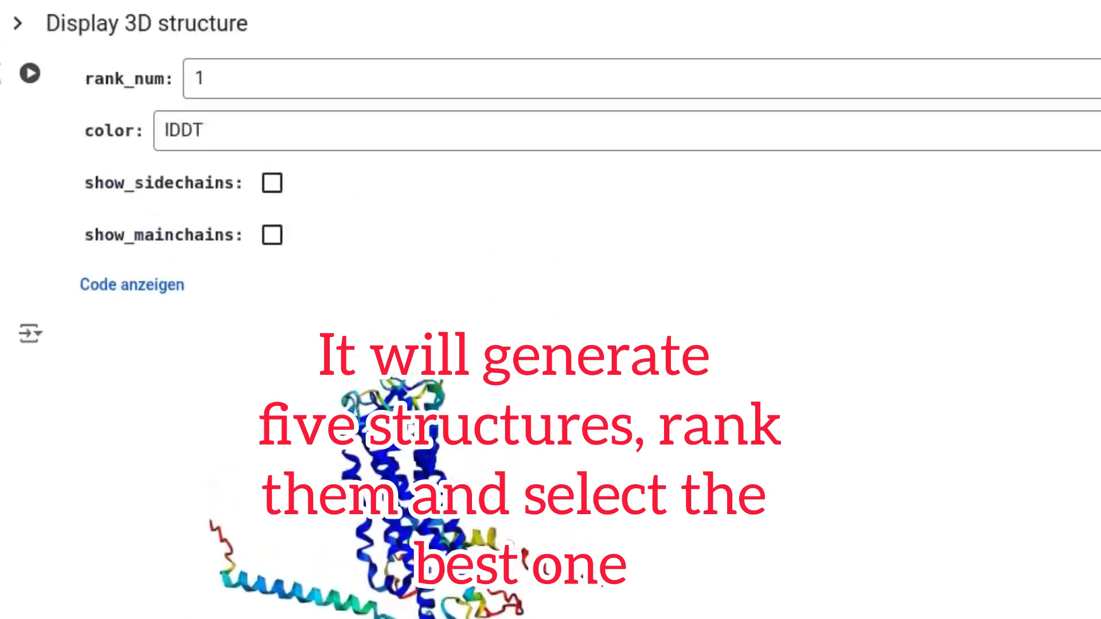
scroll("down", 3)
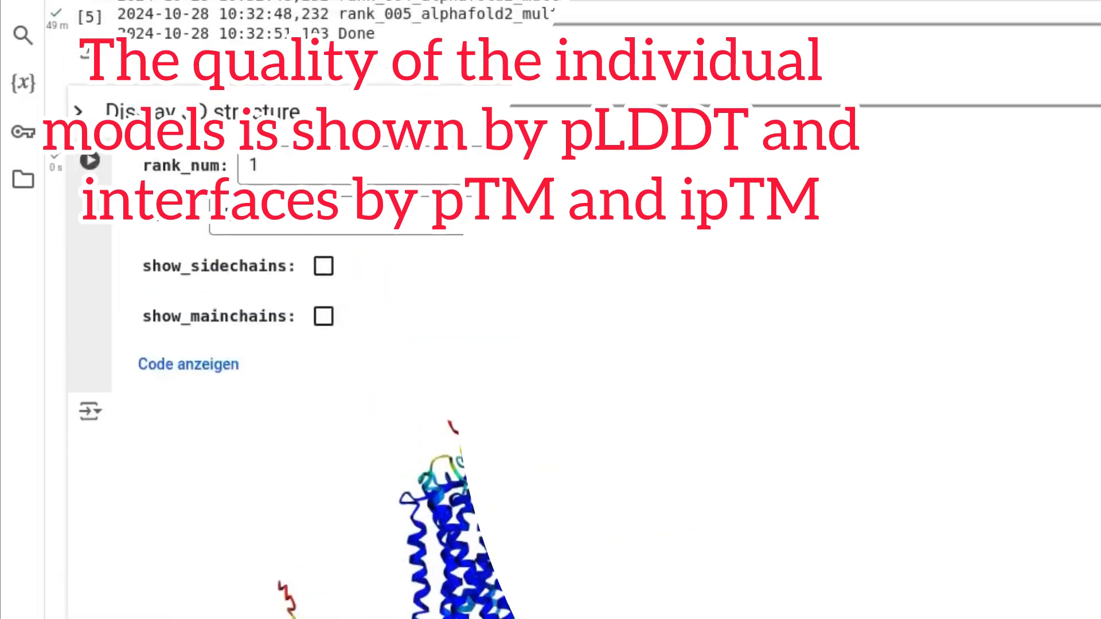
scroll("up", 3)
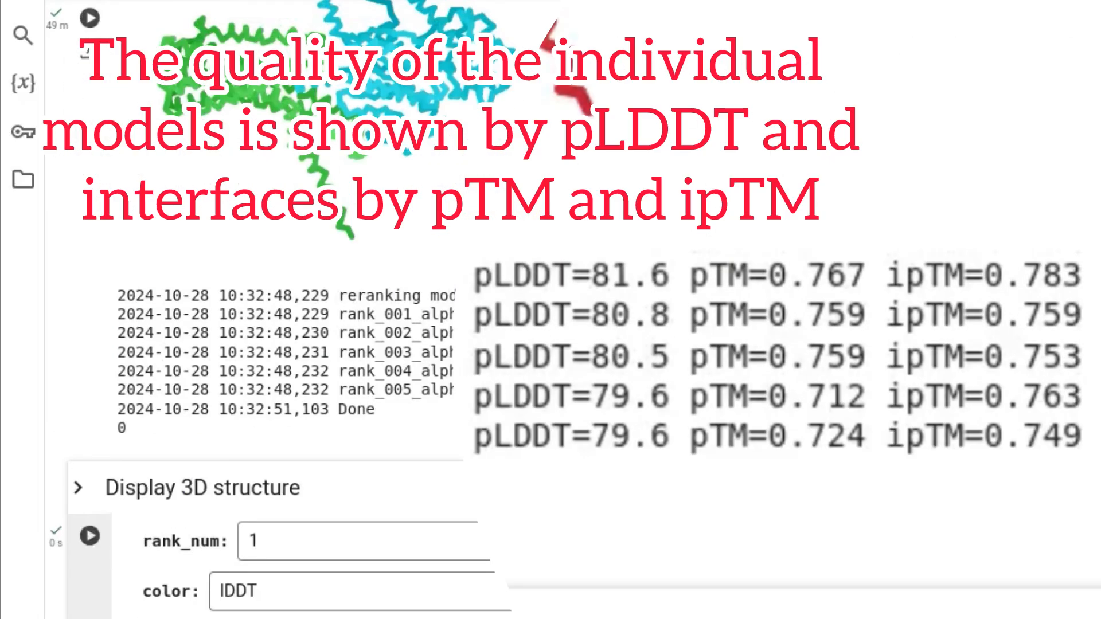